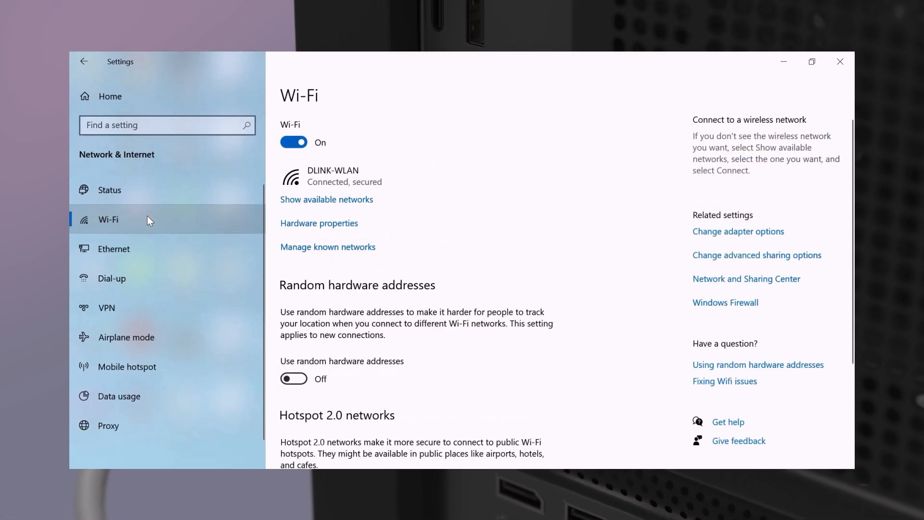
# - Show the Wi-Fi page confirming the PC is connected and secured on DLINK-WLAN
pyautogui.click(292, 142)
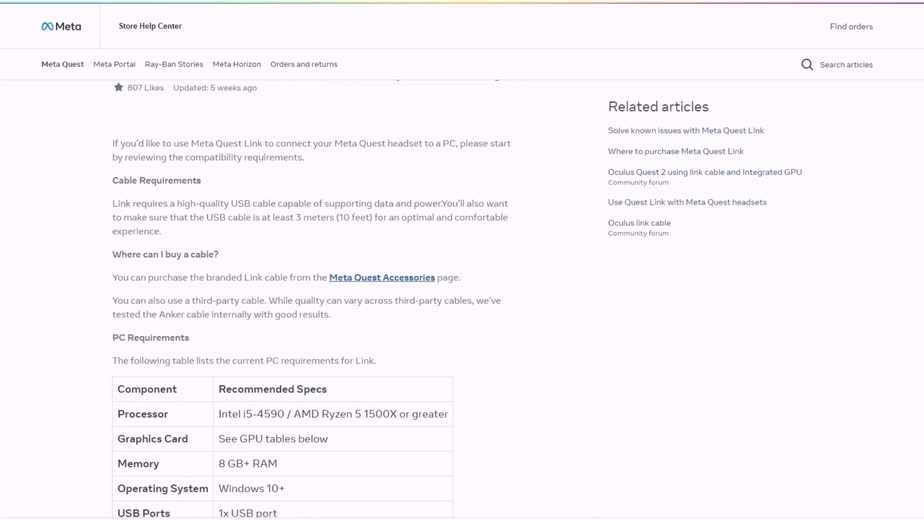
# - Scroll the Link compatibility article to the PC requirements table and supported GPUs
pyautogui.scroll(-3)
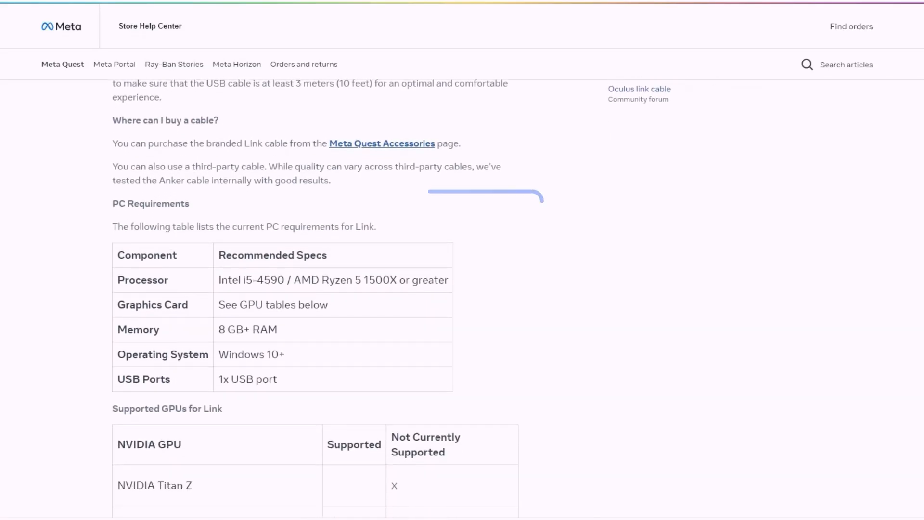
pyautogui.scroll(-3)
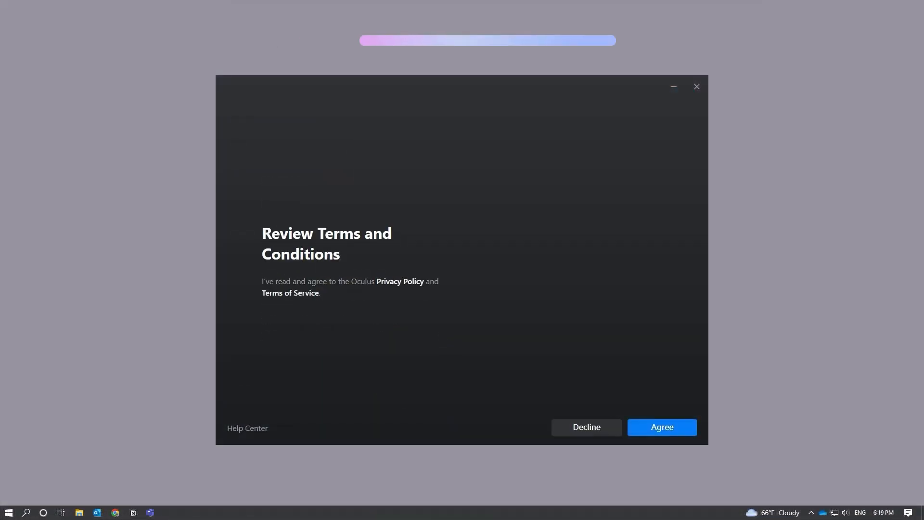
# - Agree to the Oculus terms and continue past the Installed screen
pyautogui.click(660, 426)
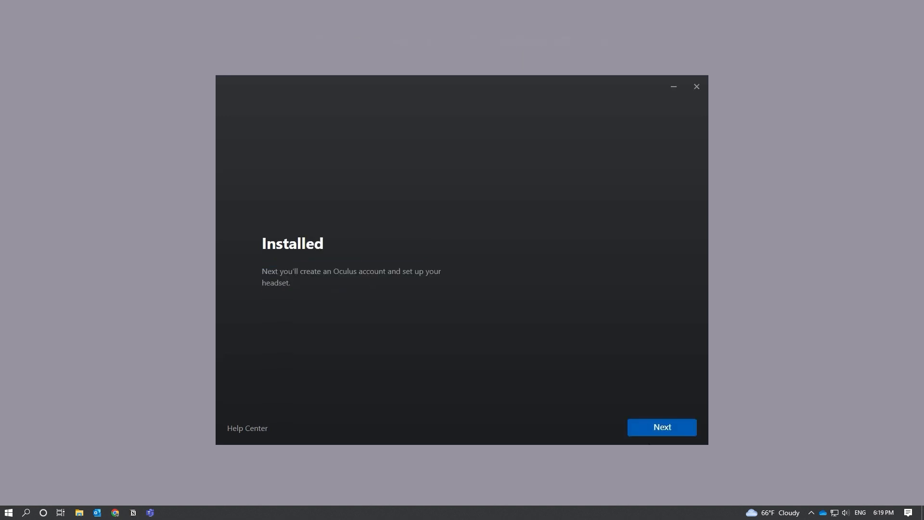
pyautogui.click(661, 426)
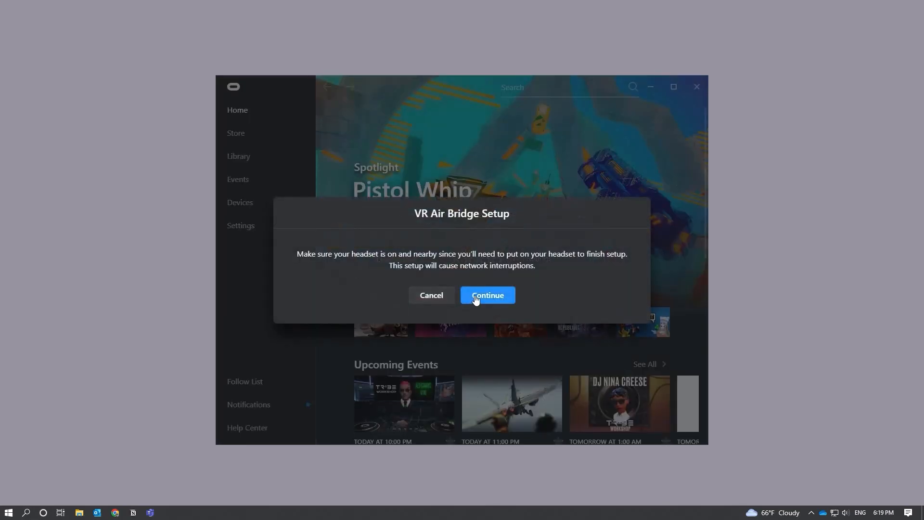
# - Start VR Air Bridge setup from Devices and confirm the headset is on and nearby
pyautogui.click(487, 294)
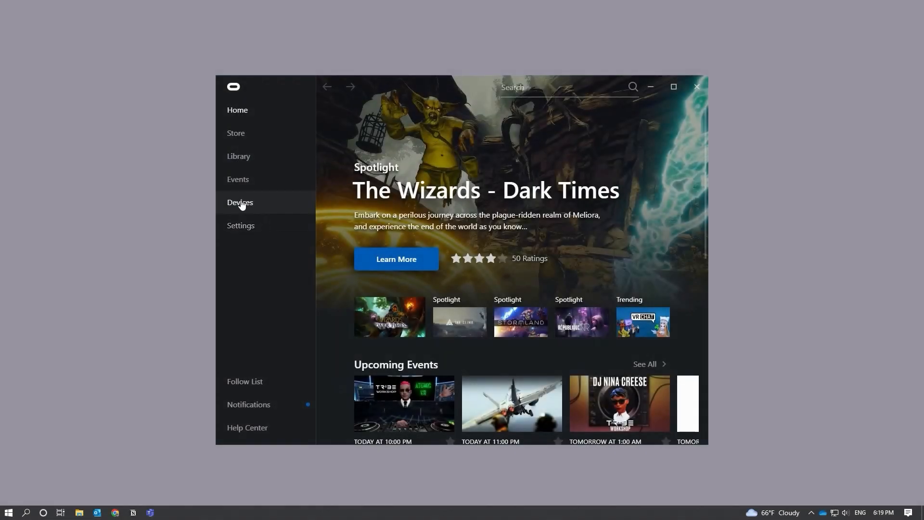
pyautogui.click(239, 202)
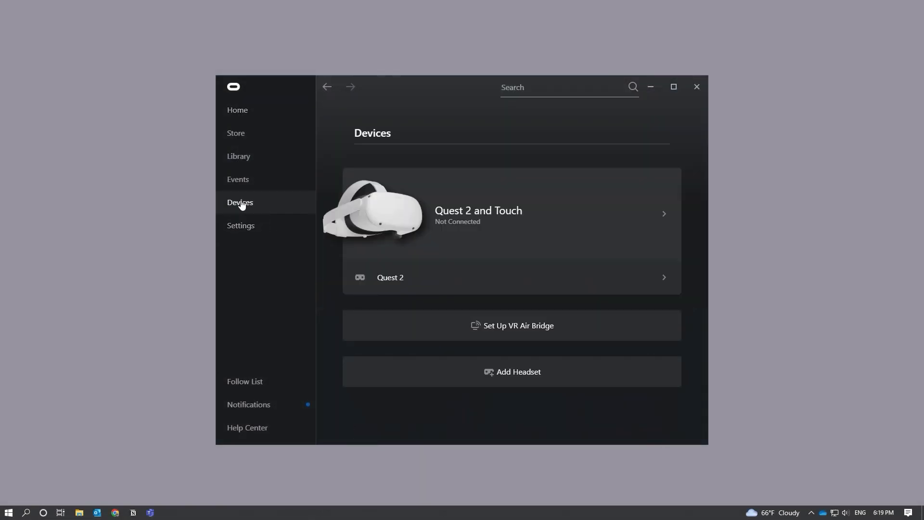
pyautogui.moveTo(555, 327)
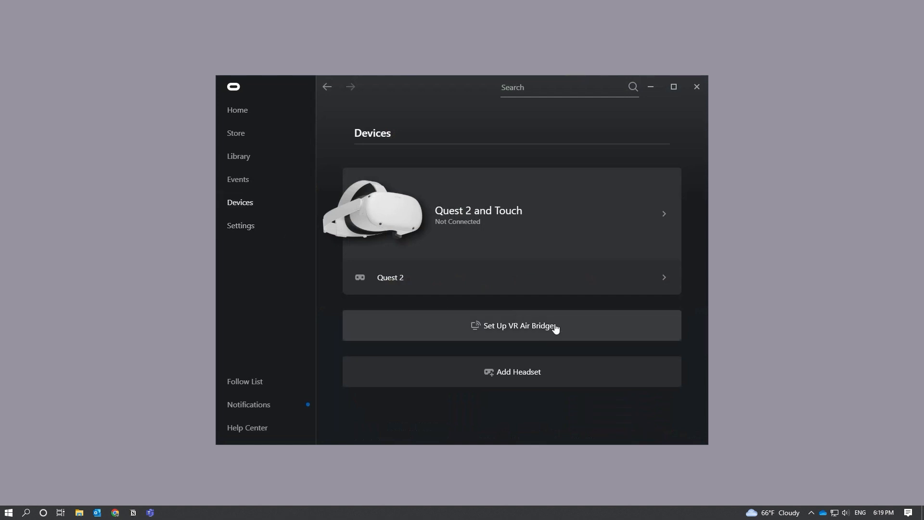
pyautogui.click(511, 325)
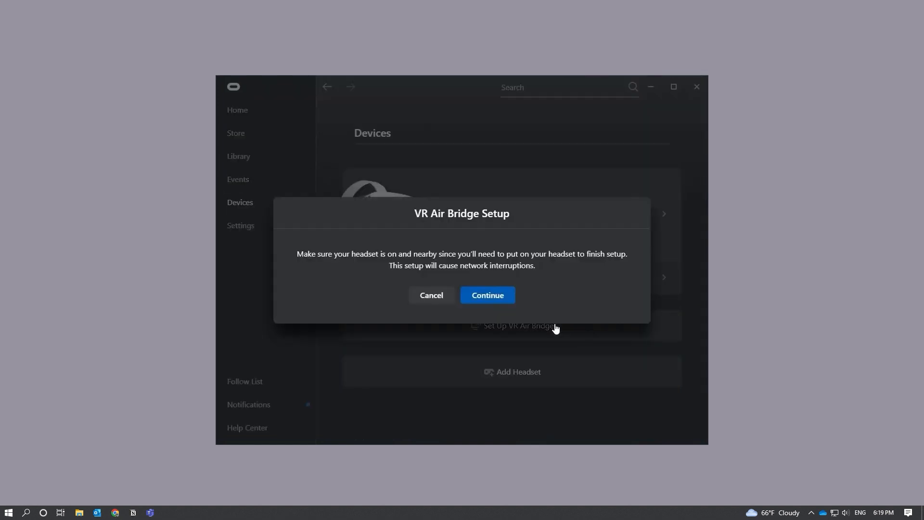
pyautogui.moveTo(486, 295)
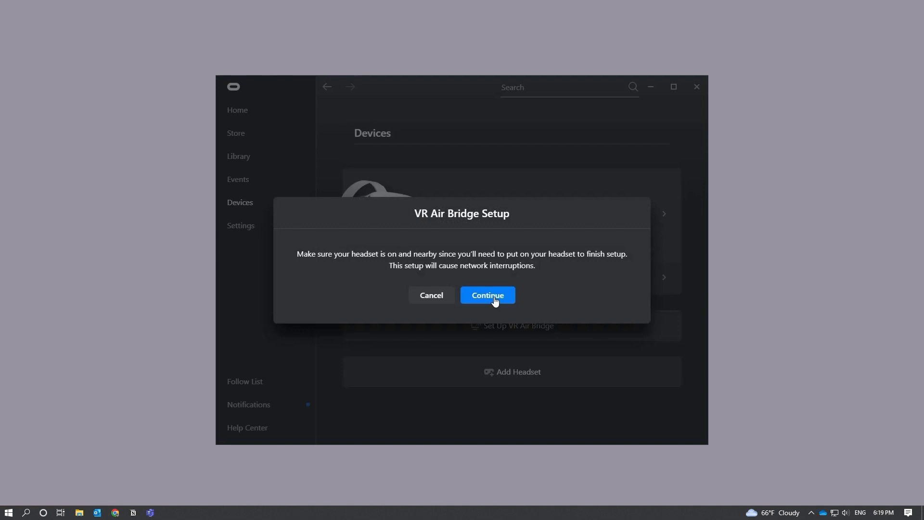
pyautogui.click(487, 295)
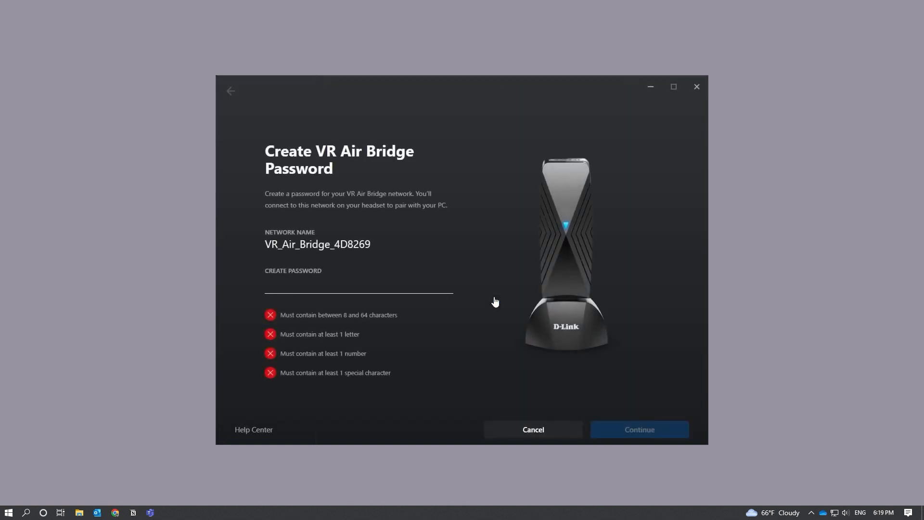
# - Create and submit a VR Air Bridge password meeting all four requirements
pyautogui.write('abc')
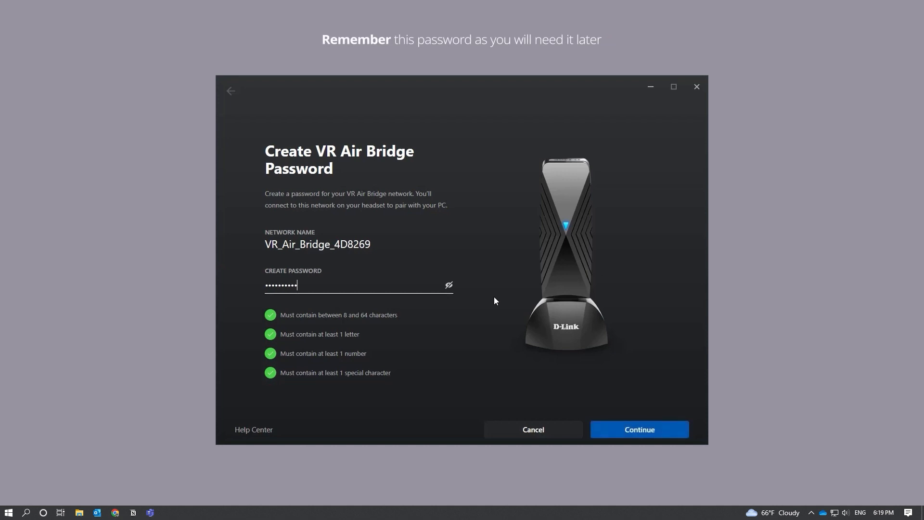
pyautogui.click(639, 429)
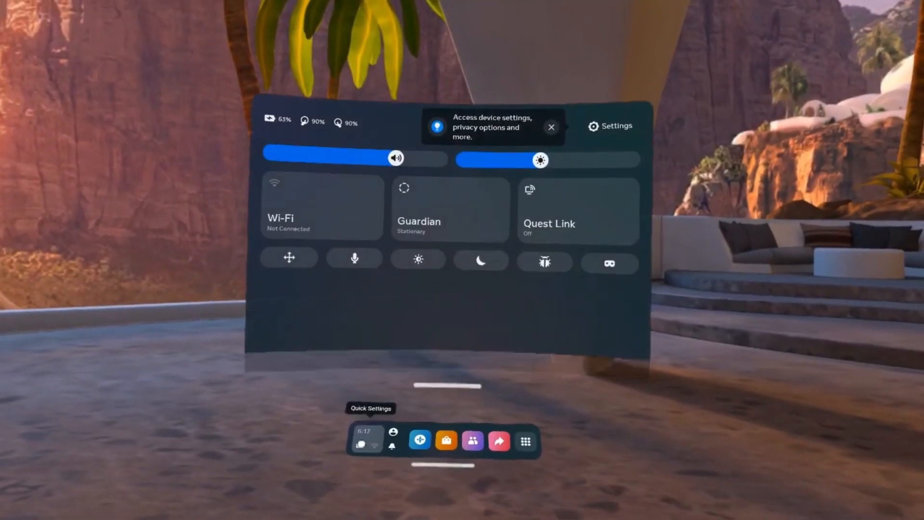
# - Join the headset to VR_Air_Bridge_4D8269 with the password and finish setup on the PC
pyautogui.click(322, 208)
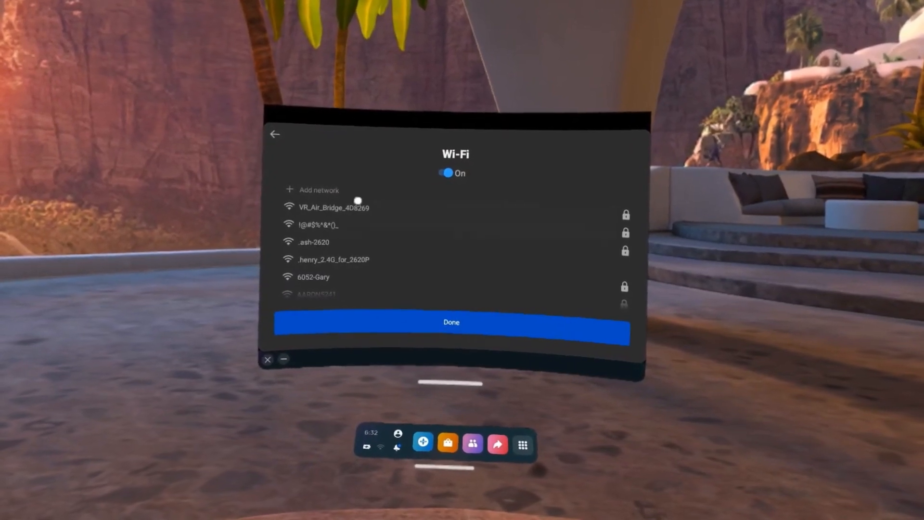
pyautogui.click(332, 207)
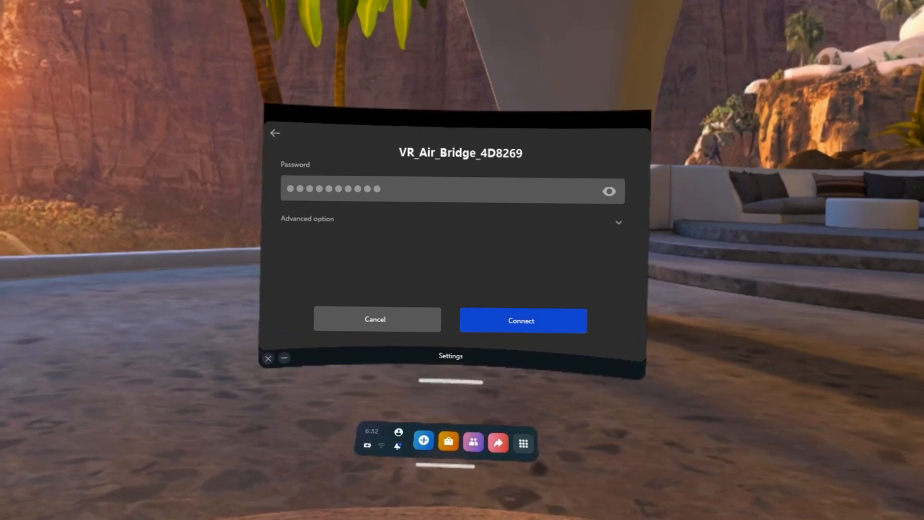
pyautogui.click(521, 320)
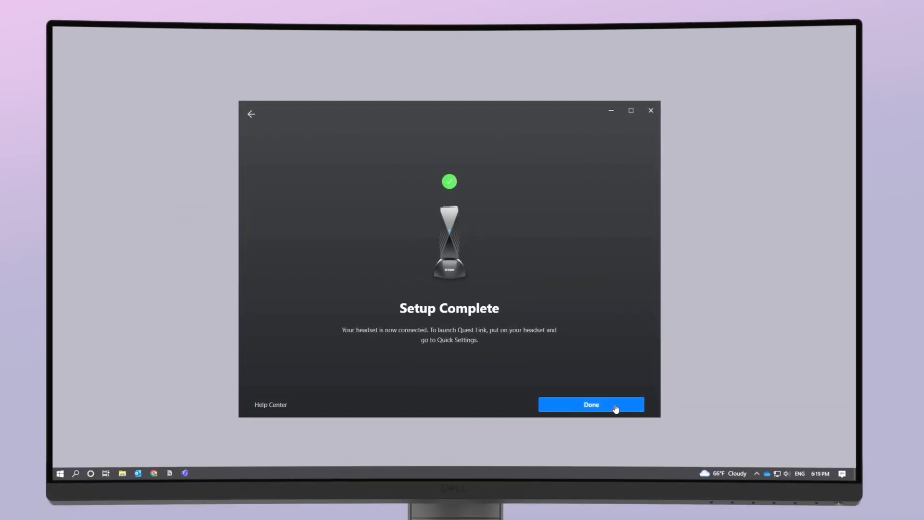
pyautogui.click(590, 405)
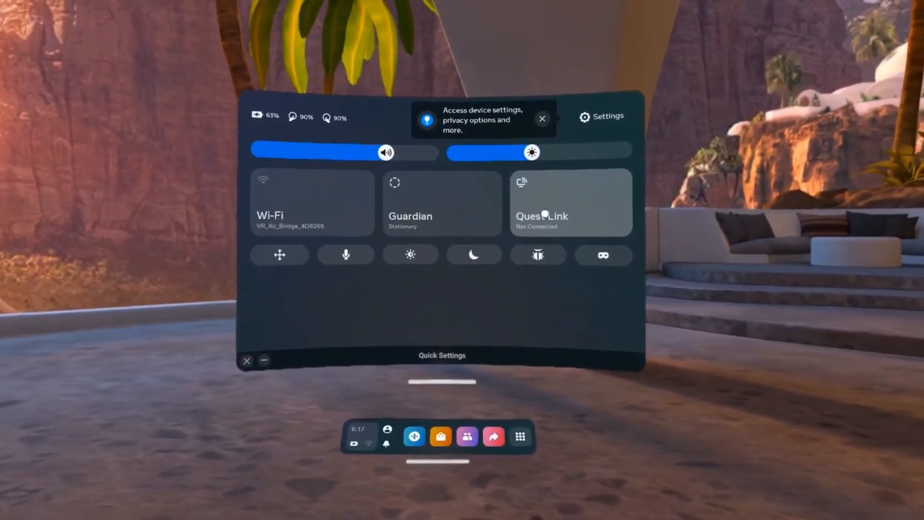
# - Launch Air Link from Quest Link to the VR Air Bridge 4D8269 PC, reaching the Oculus dashboard
pyautogui.click(569, 202)
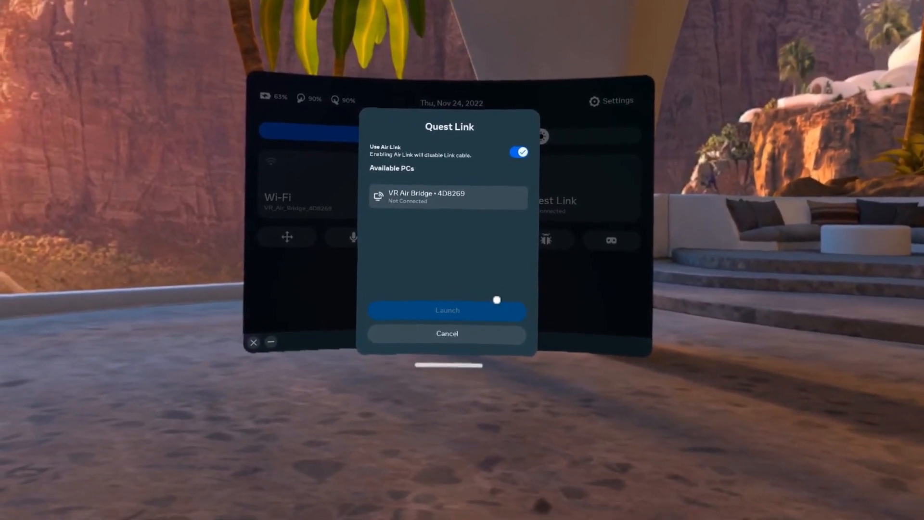
pyautogui.click(446, 197)
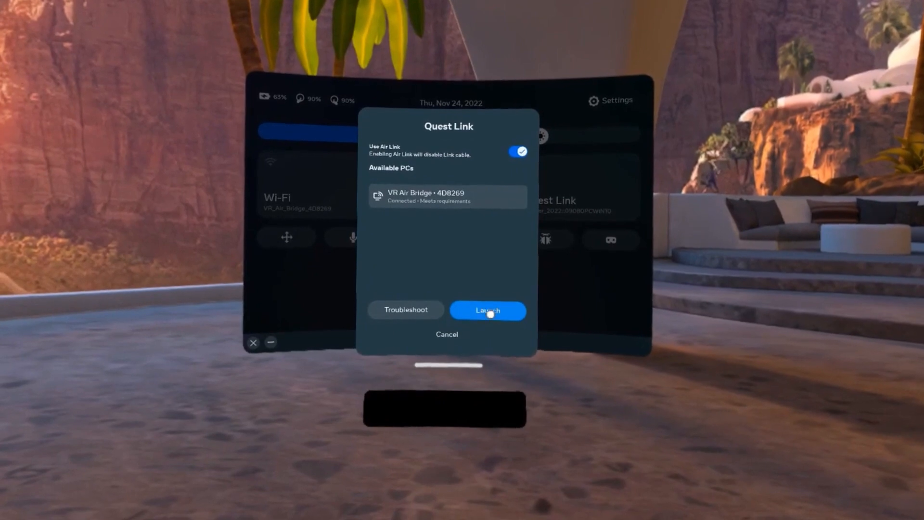
pyautogui.click(487, 310)
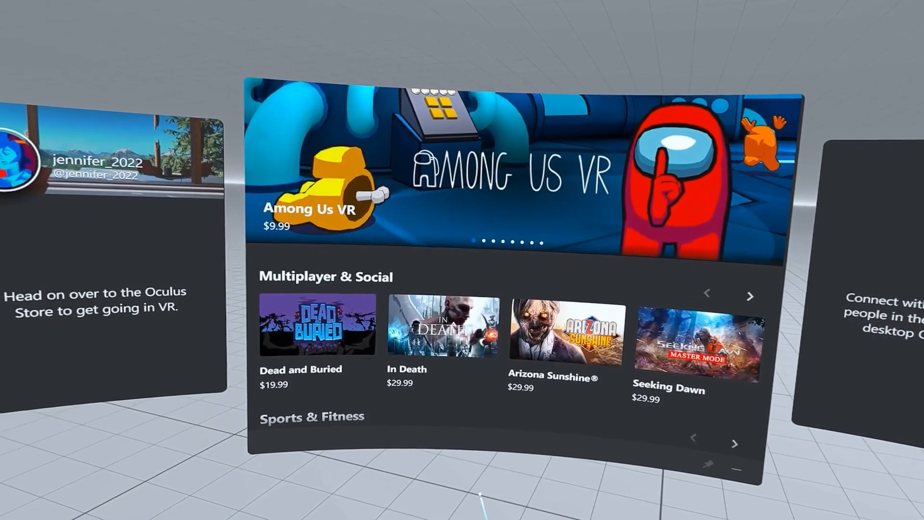